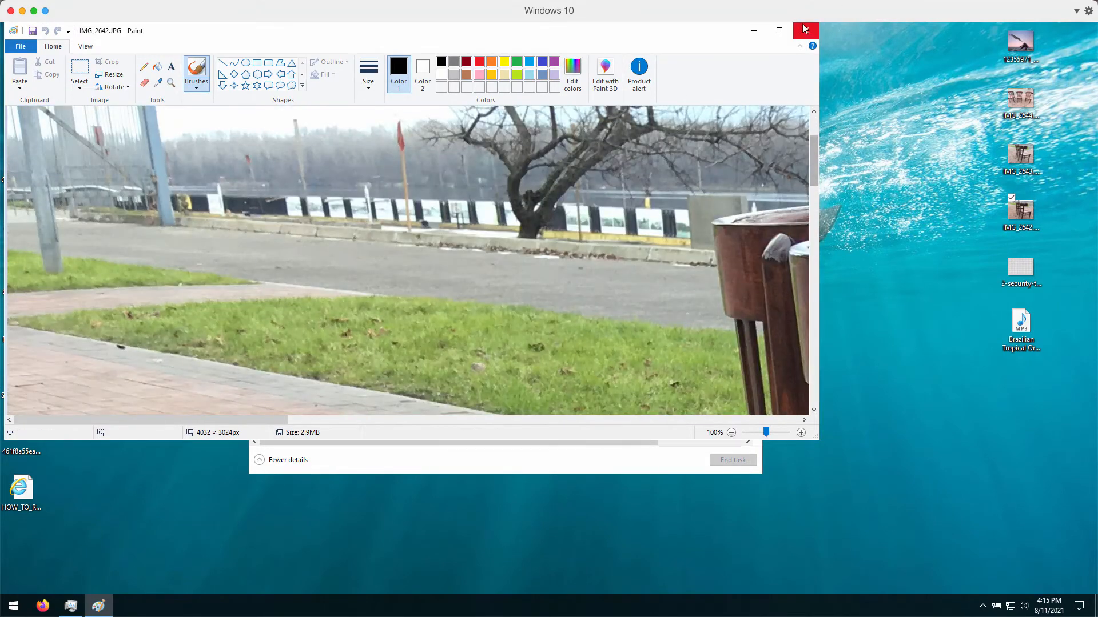
# - Scroll the Task Manager process list while the desktop images turn into encrypted .LS4 files
pyautogui.scroll(-3)
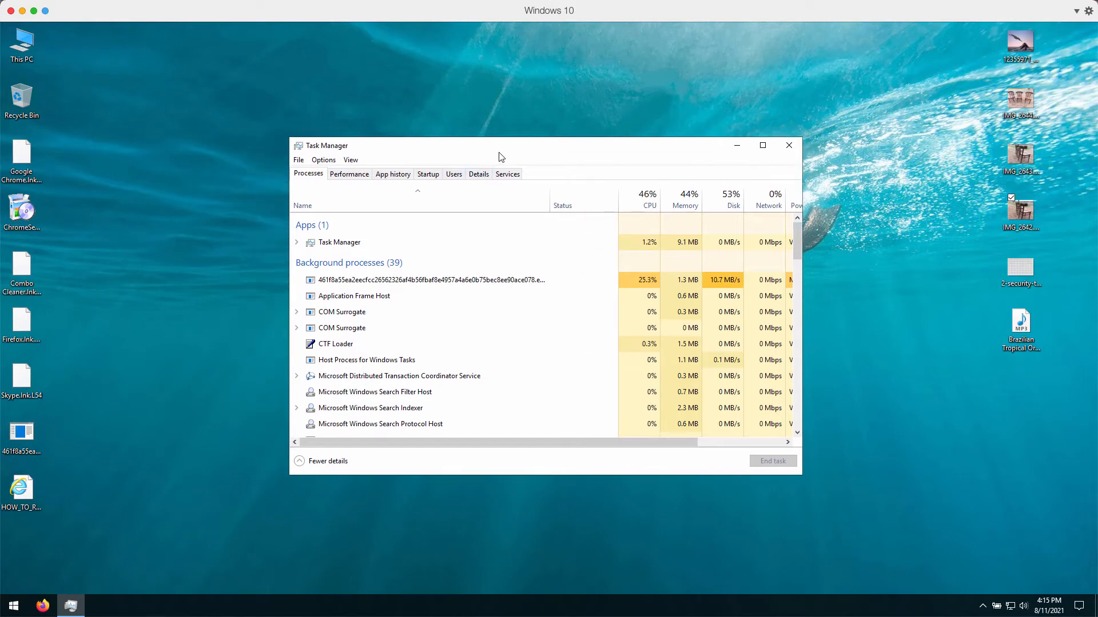
pyautogui.moveTo(479, 156)
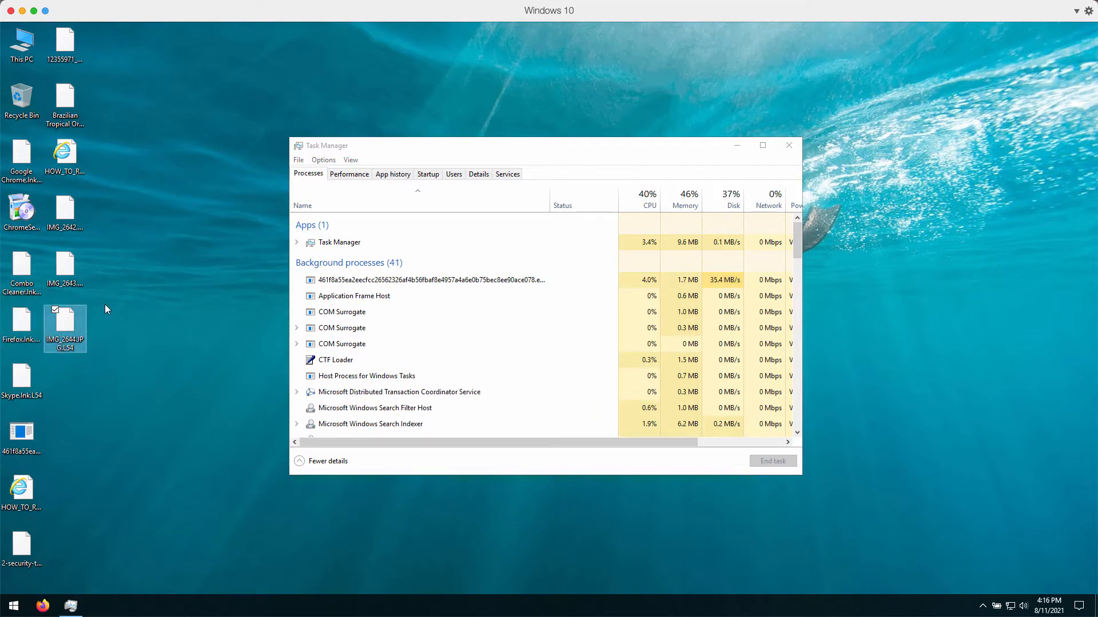
pyautogui.moveTo(66, 351)
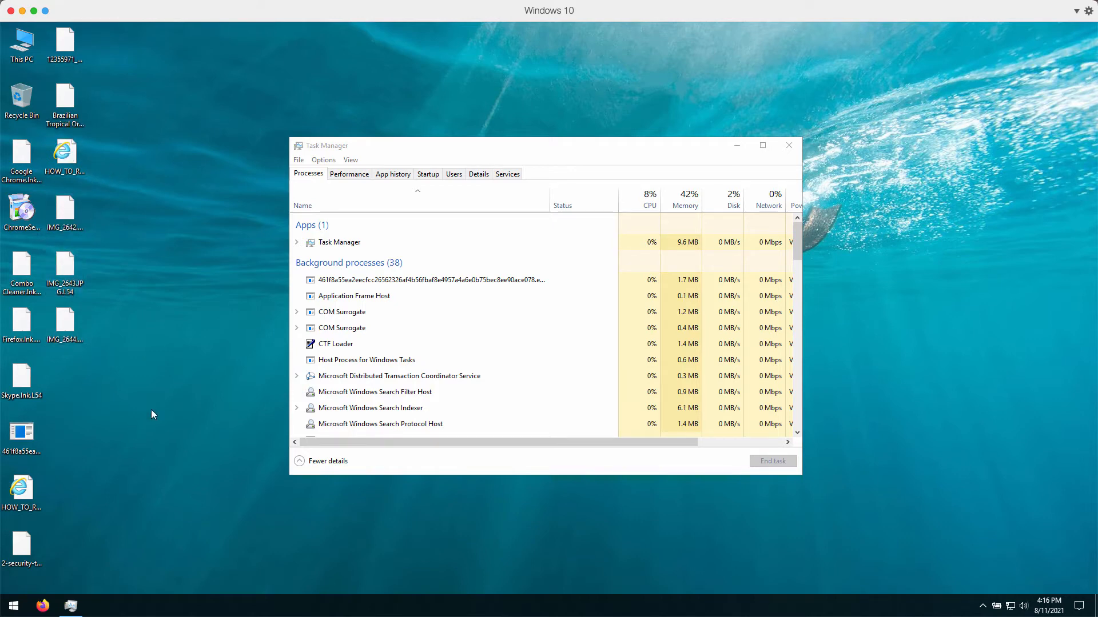
# - Open the HOW_TO ransom note and set .html files to always open with Firefox
pyautogui.click(21, 489)
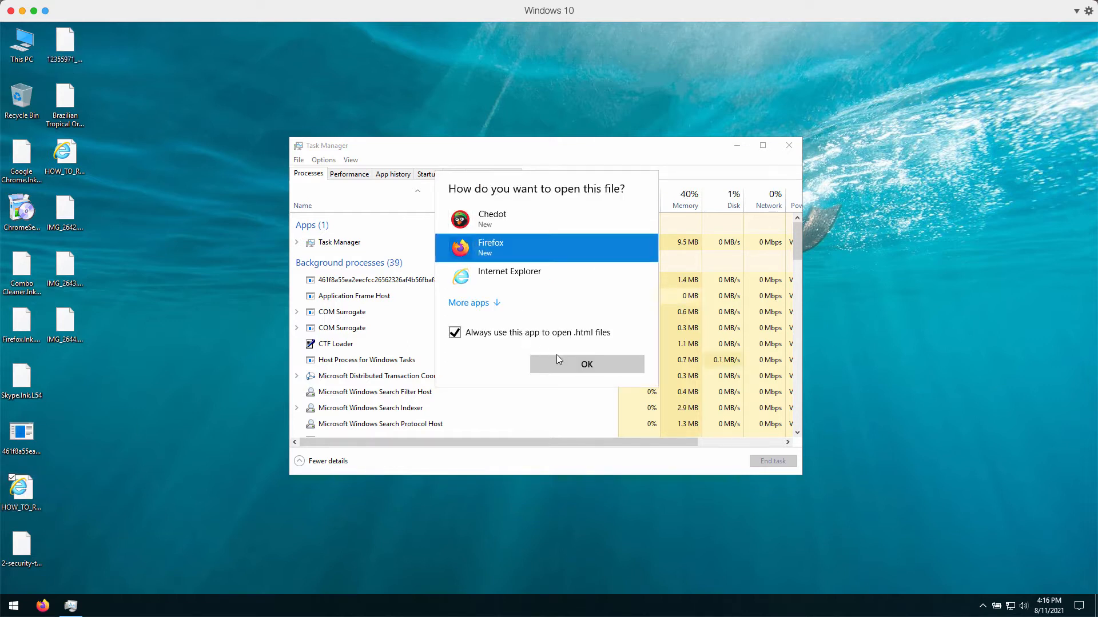
pyautogui.click(587, 365)
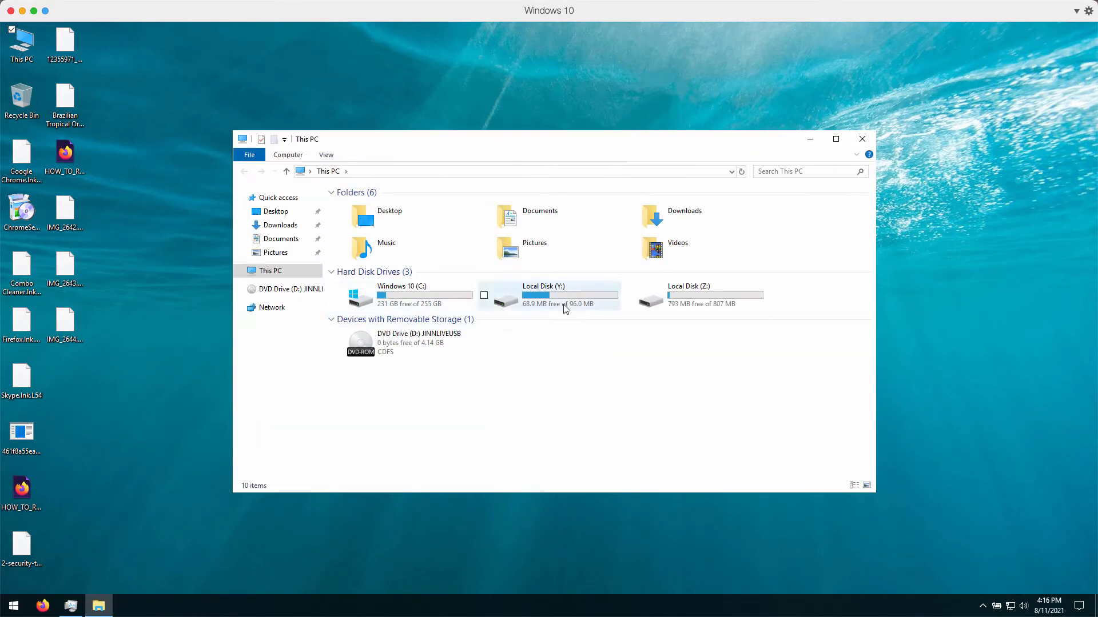
# - Launch iexplore.exe from C:\Program Files (x86)\Internet Explorer
pyautogui.doubleClick(402, 295)
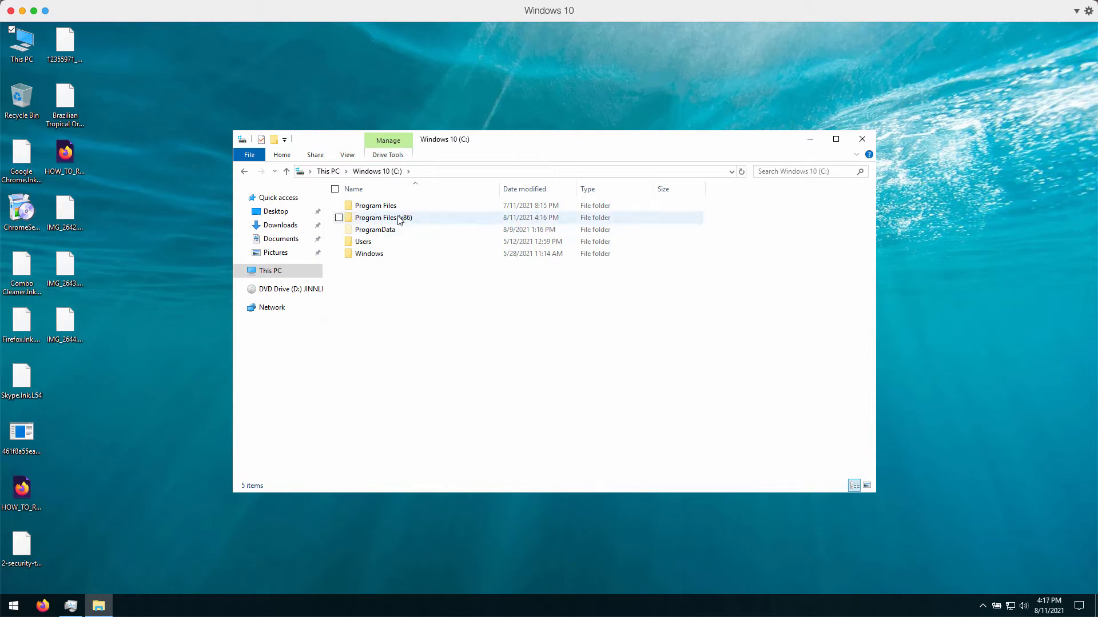
pyautogui.doubleClick(378, 217)
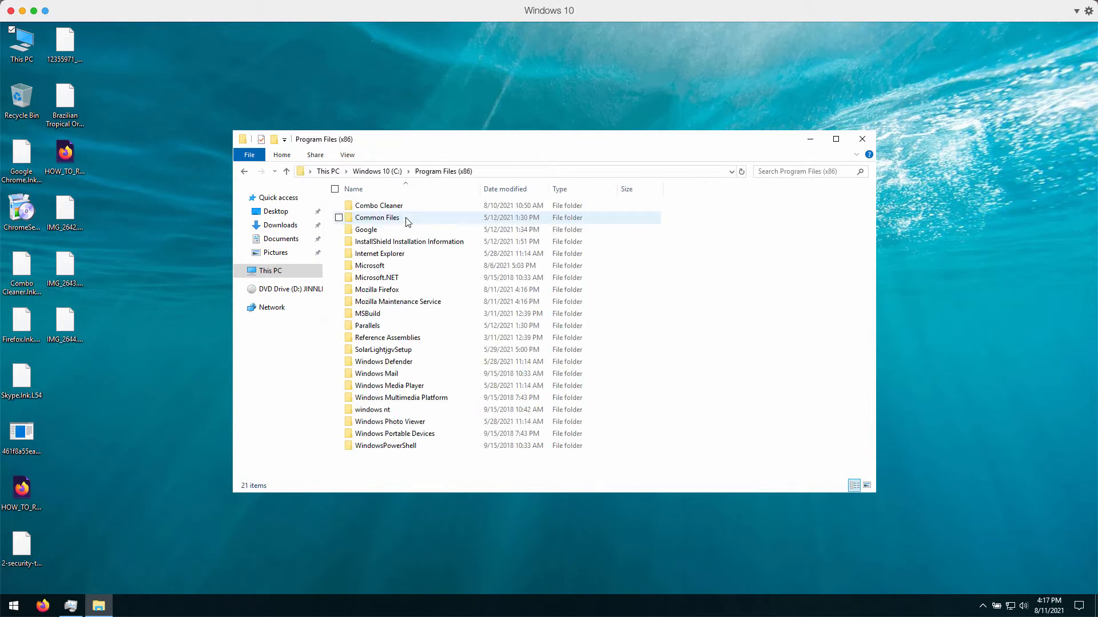
pyautogui.doubleClick(380, 254)
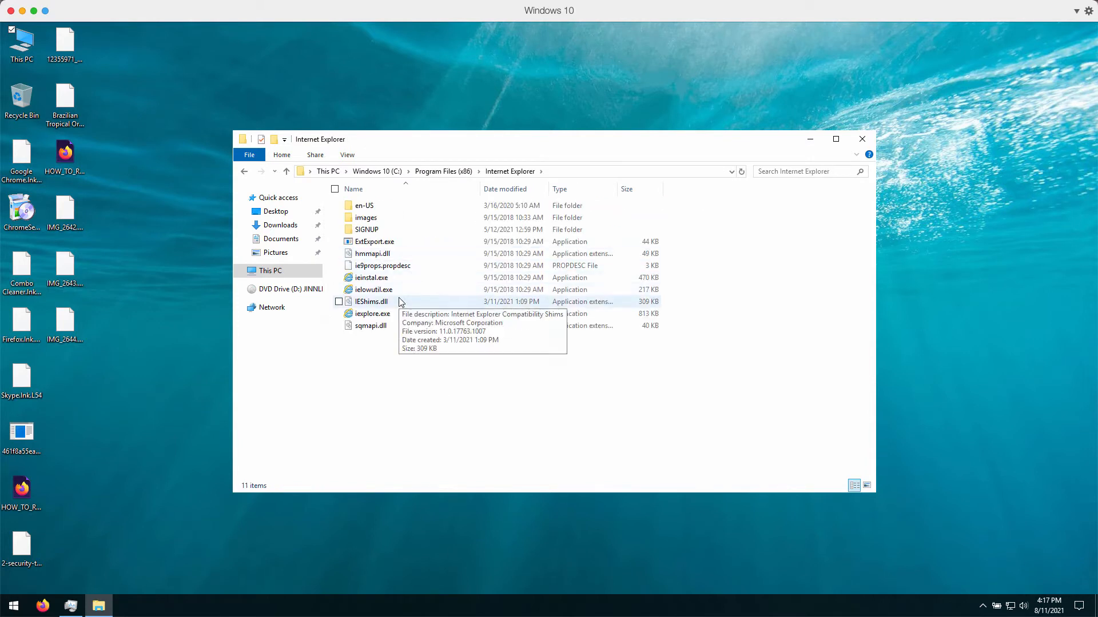
pyautogui.click(372, 313)
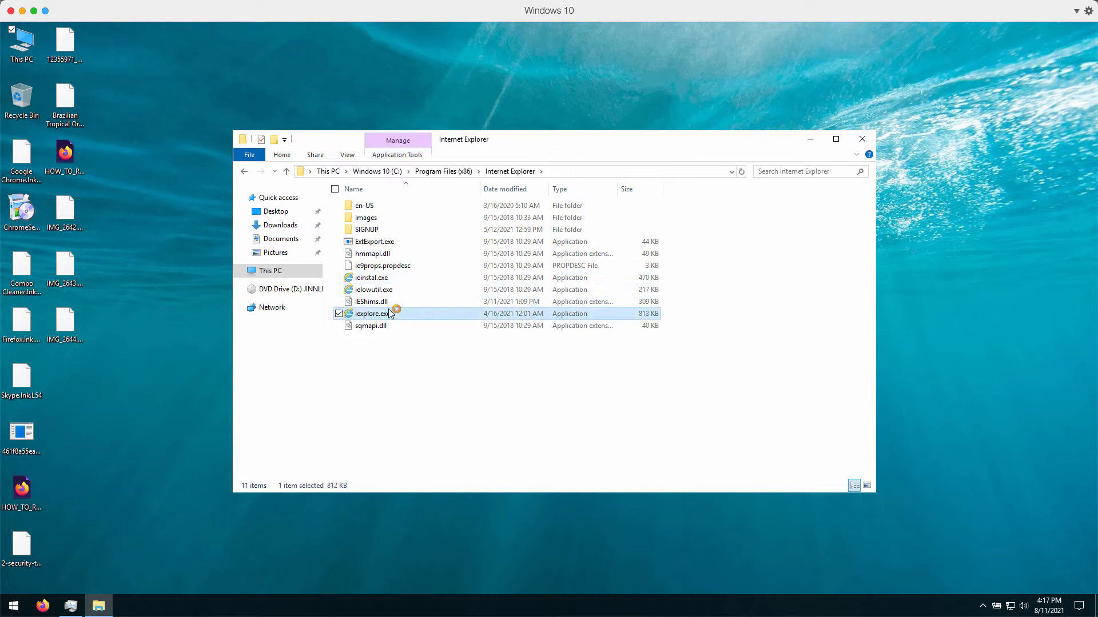
pyautogui.doubleClick(371, 314)
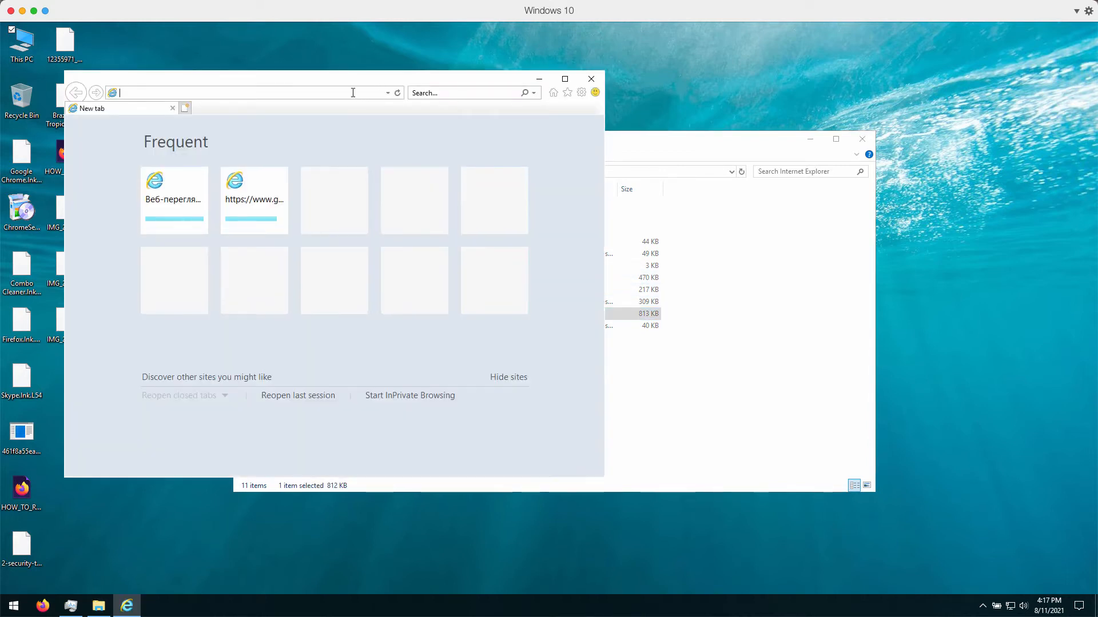
# - Go to combocleaner.com and scroll down to its download section
pyautogui.write('combocleaner.com/')
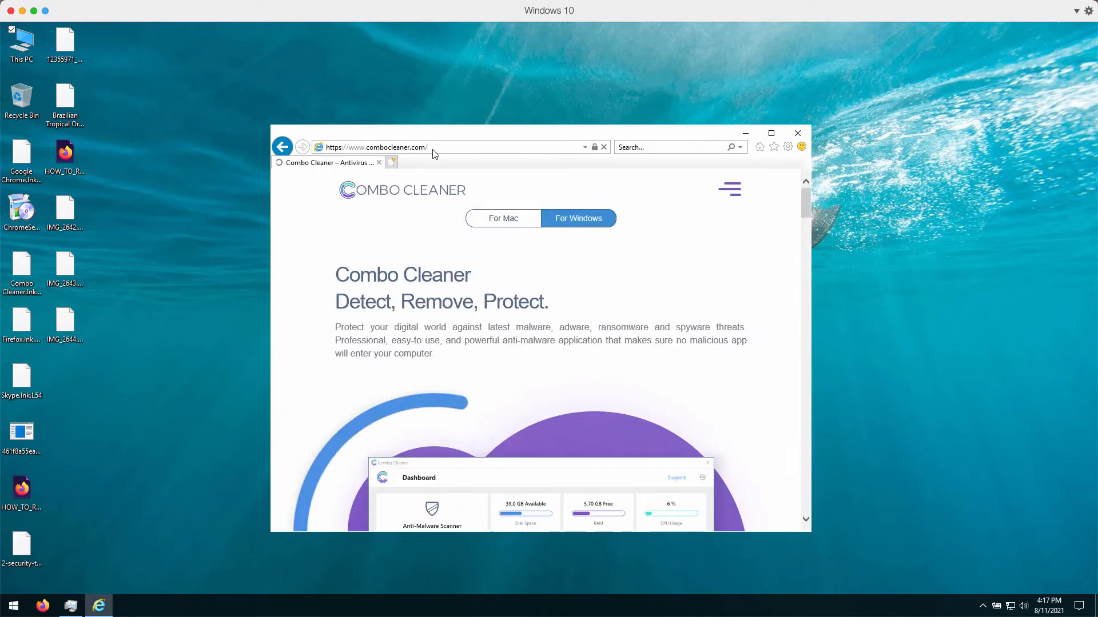
pyautogui.scroll(-3)
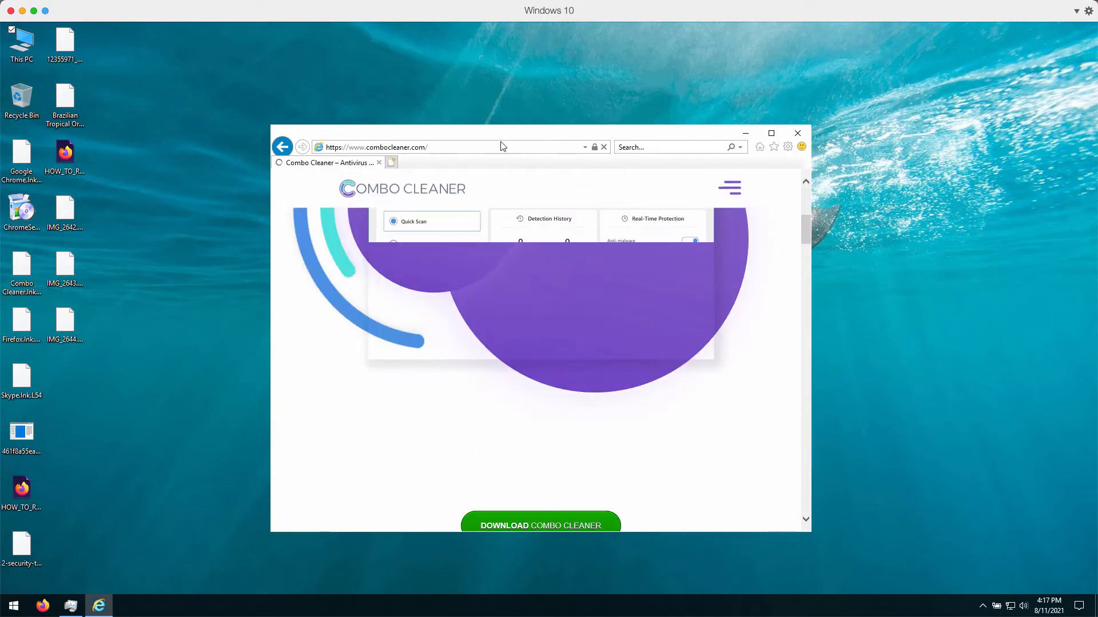
pyautogui.scroll(-3)
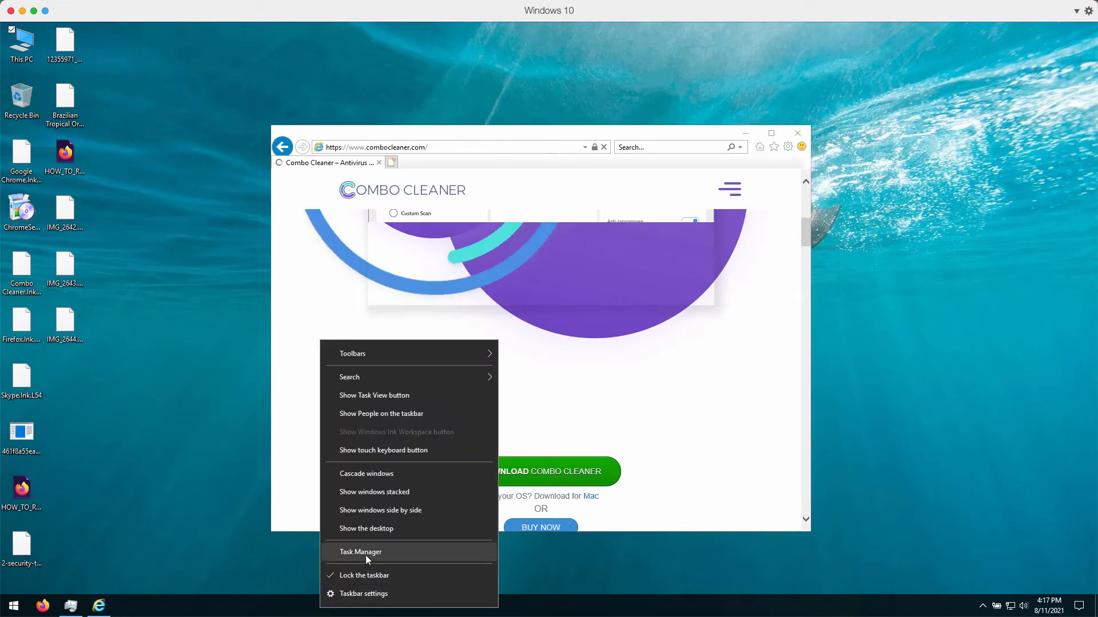
# - End the suspicious 461f8a55… background process in Task Manager
pyautogui.click(360, 552)
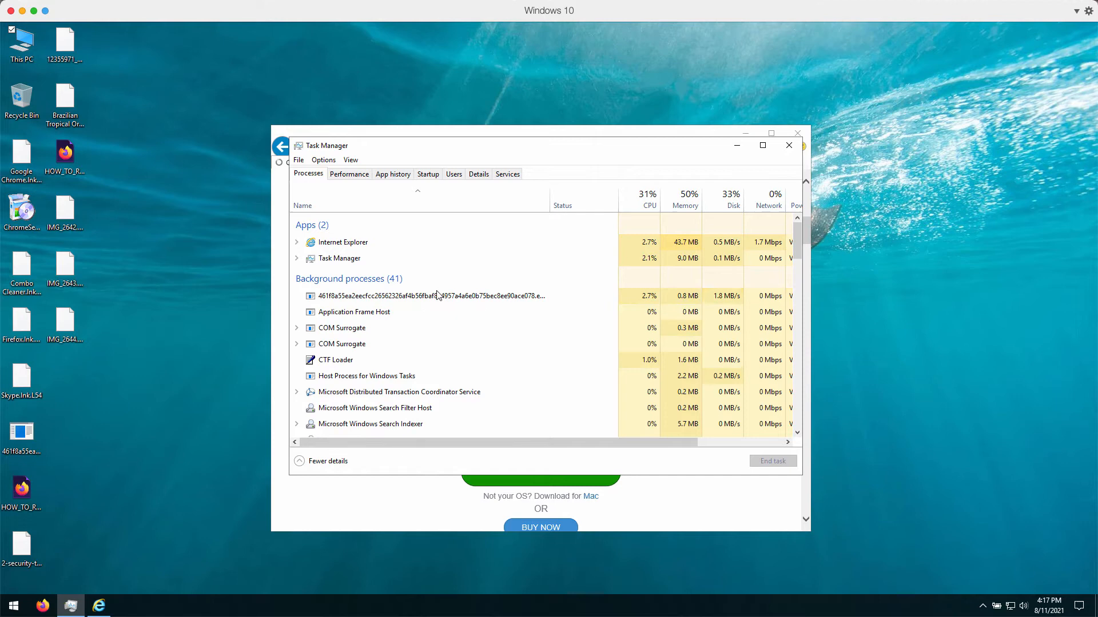
pyautogui.click(437, 295)
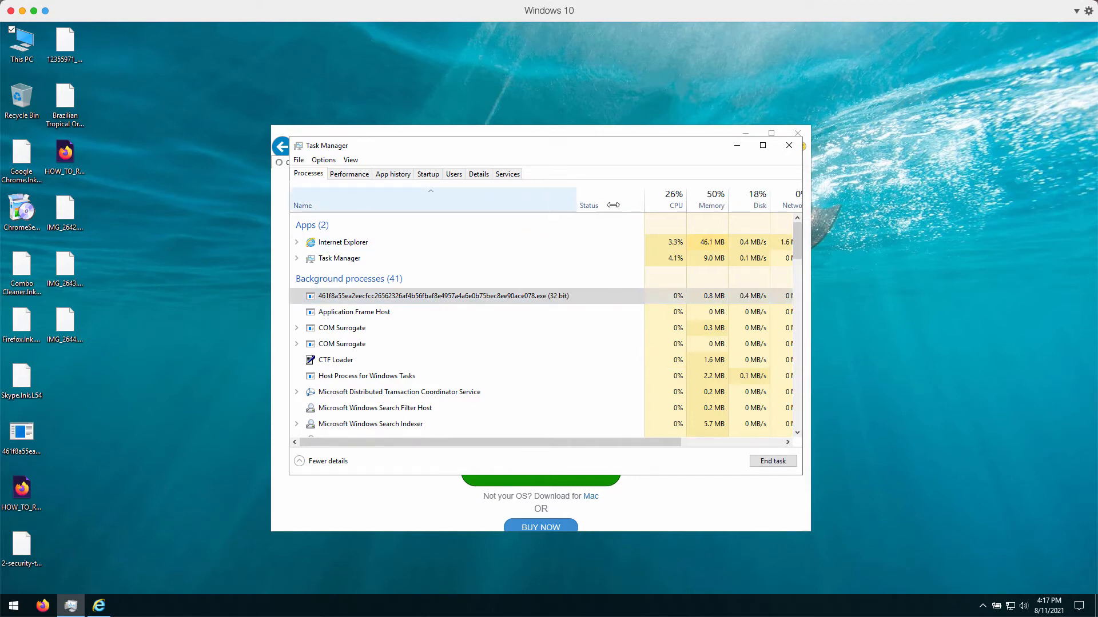
pyautogui.rightClick(439, 295)
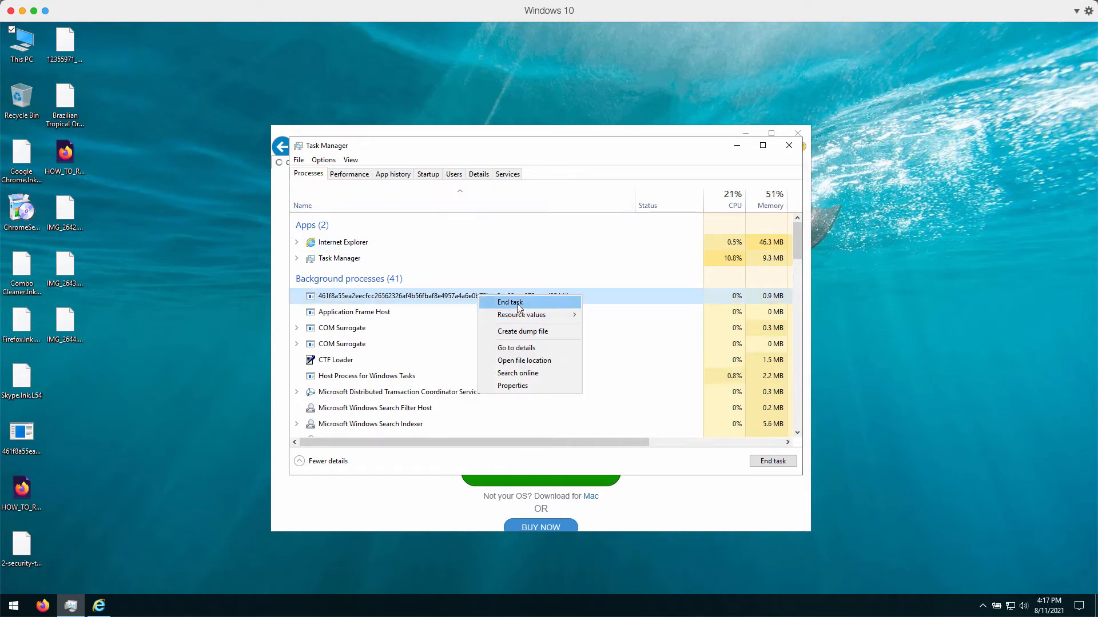
pyautogui.click(510, 302)
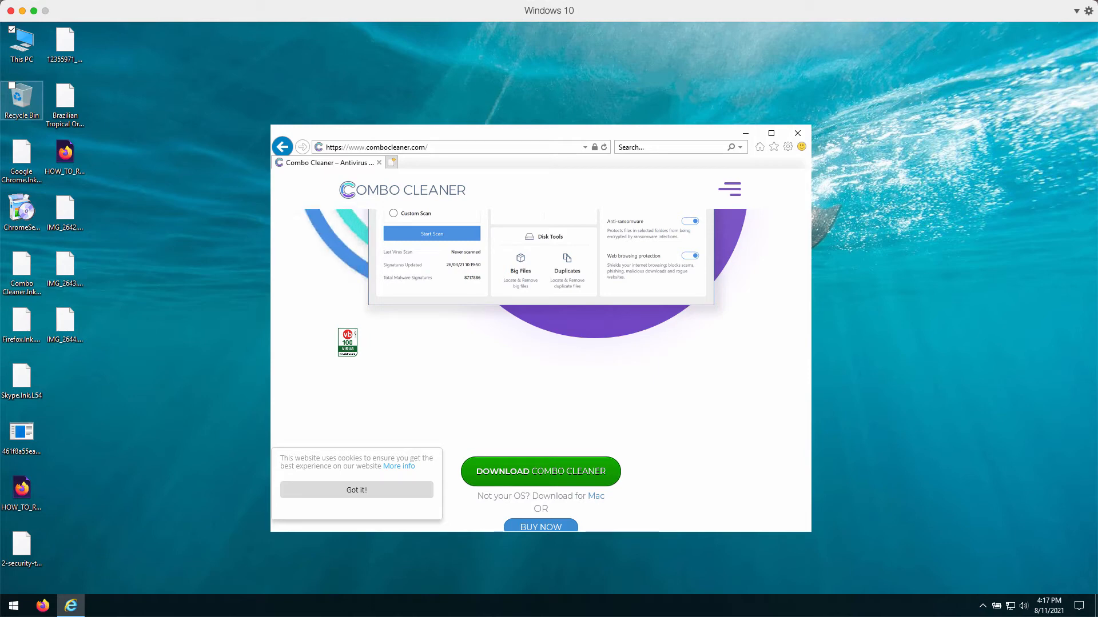
# - Download the Combo Cleaner installer from the website
pyautogui.click(64, 210)
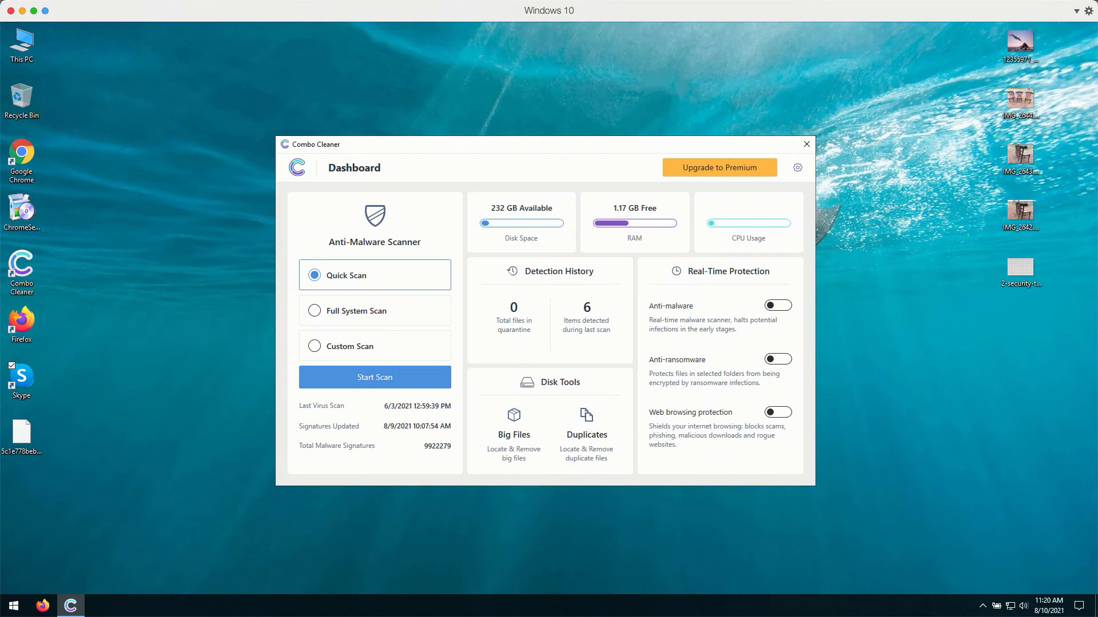
pyautogui.moveTo(483, 148)
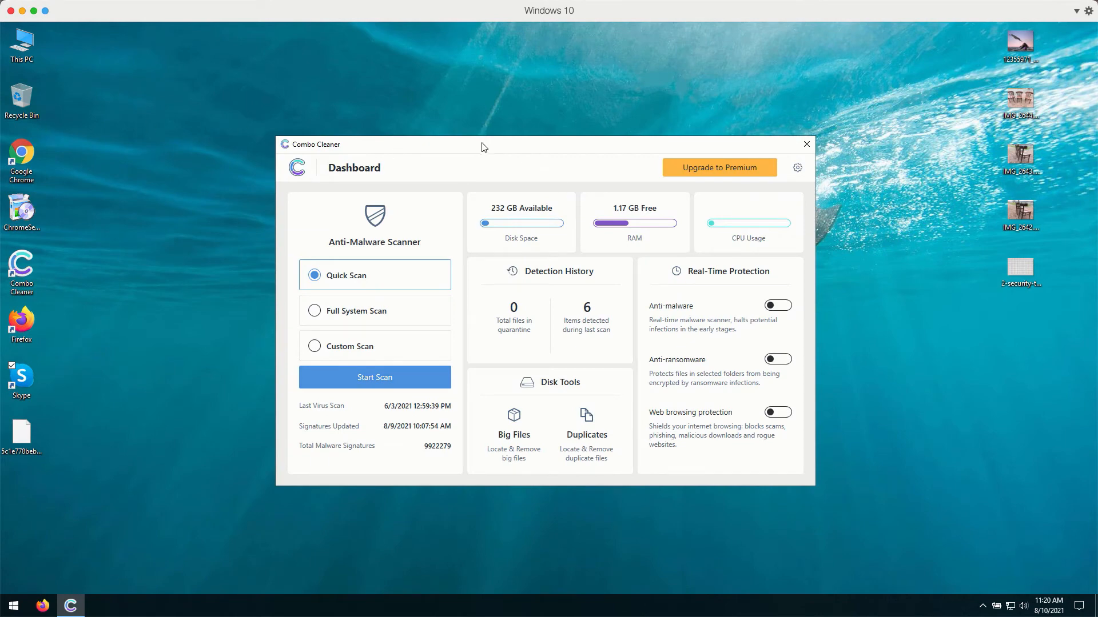
pyautogui.moveTo(487, 148)
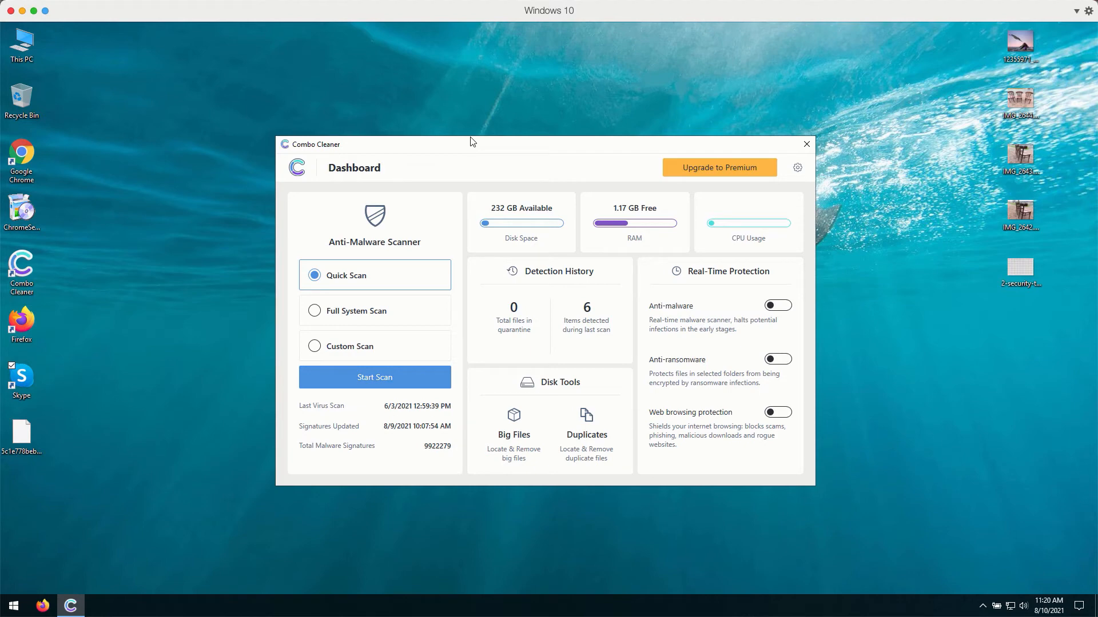
pyautogui.moveTo(492, 149)
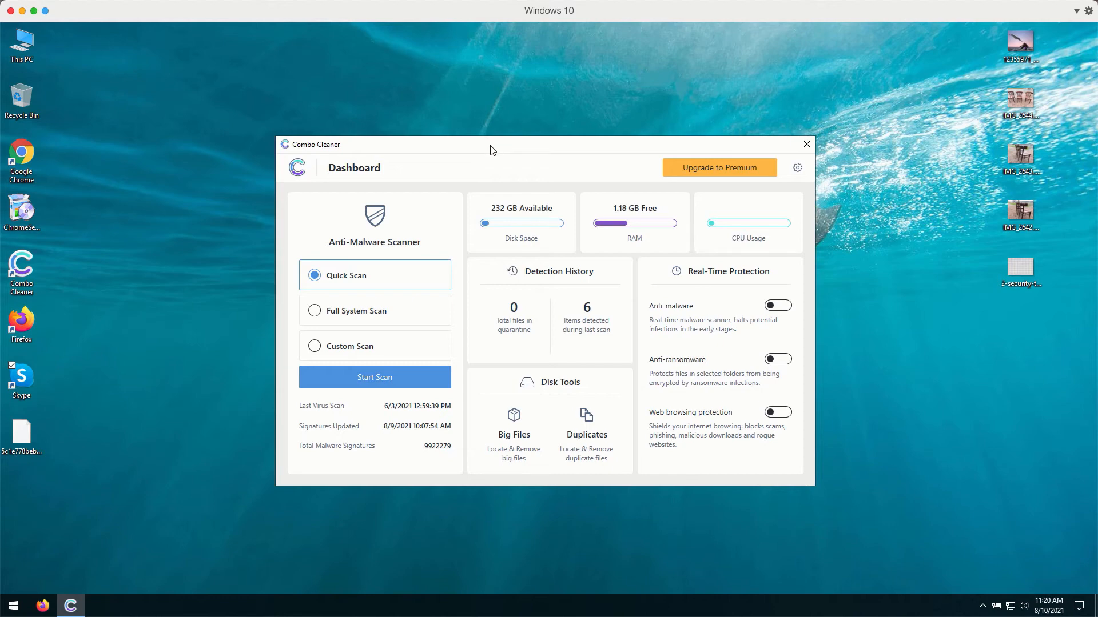
pyautogui.moveTo(558, 146)
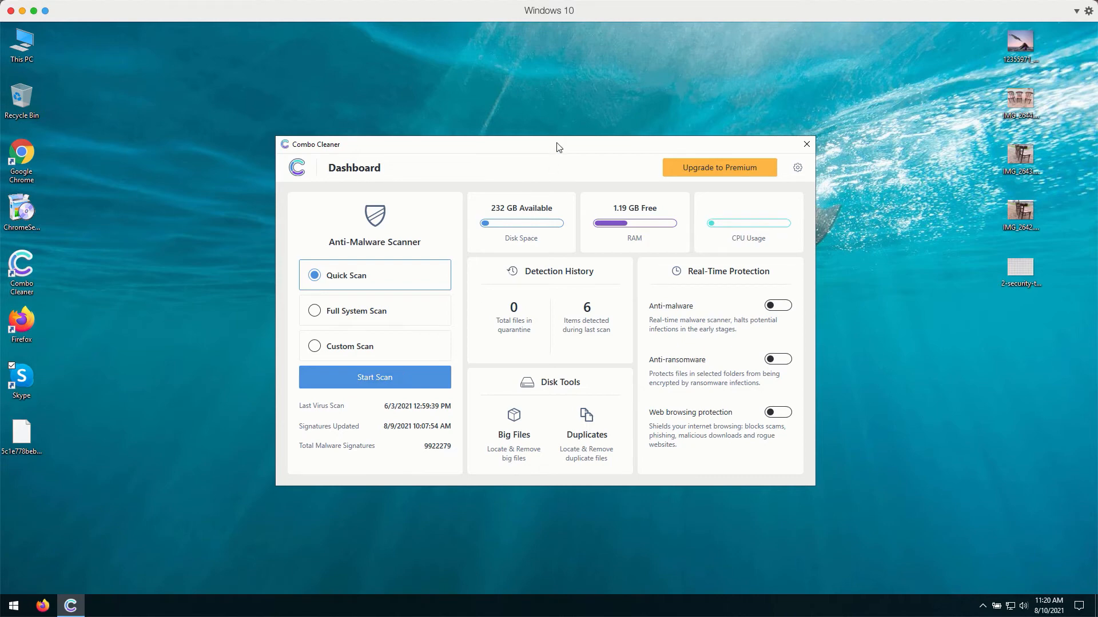
pyautogui.moveTo(354, 345)
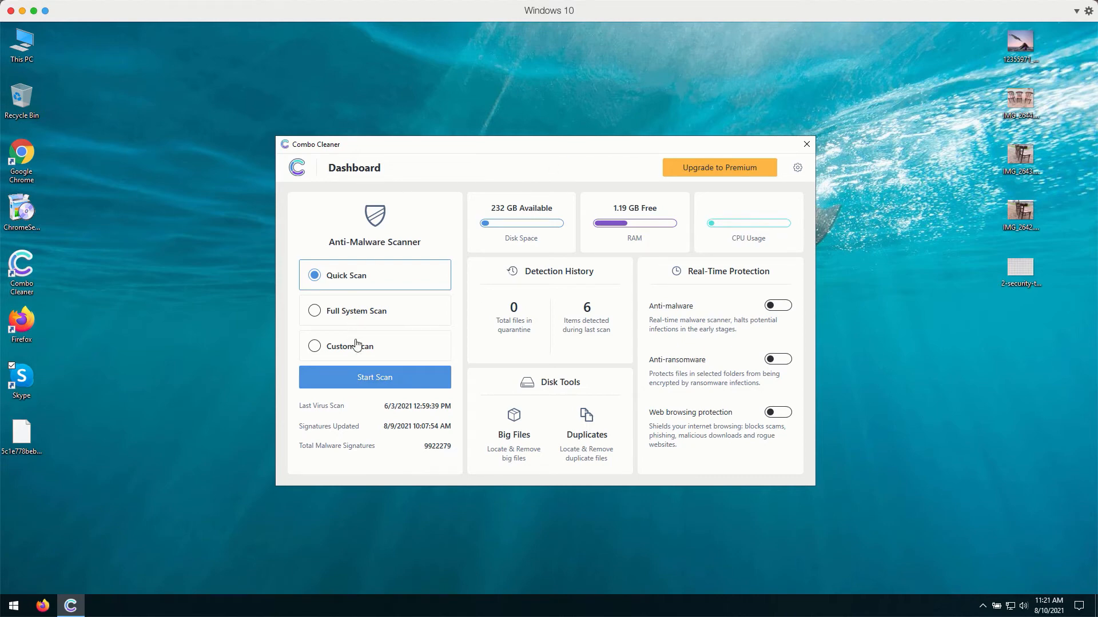
pyautogui.click(375, 377)
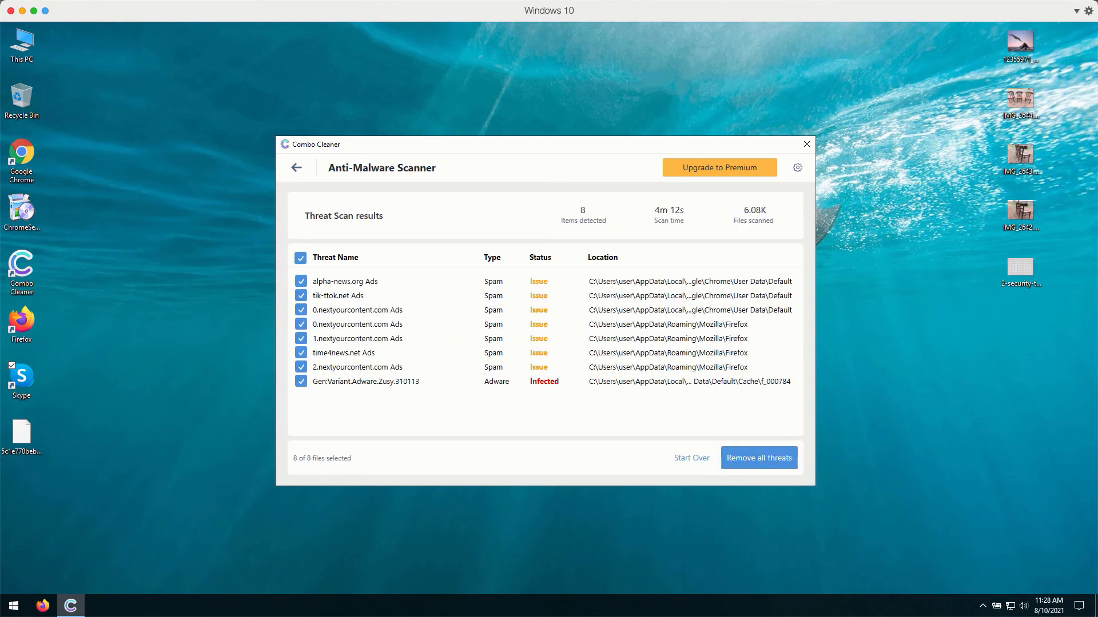
pyautogui.moveTo(464, 144)
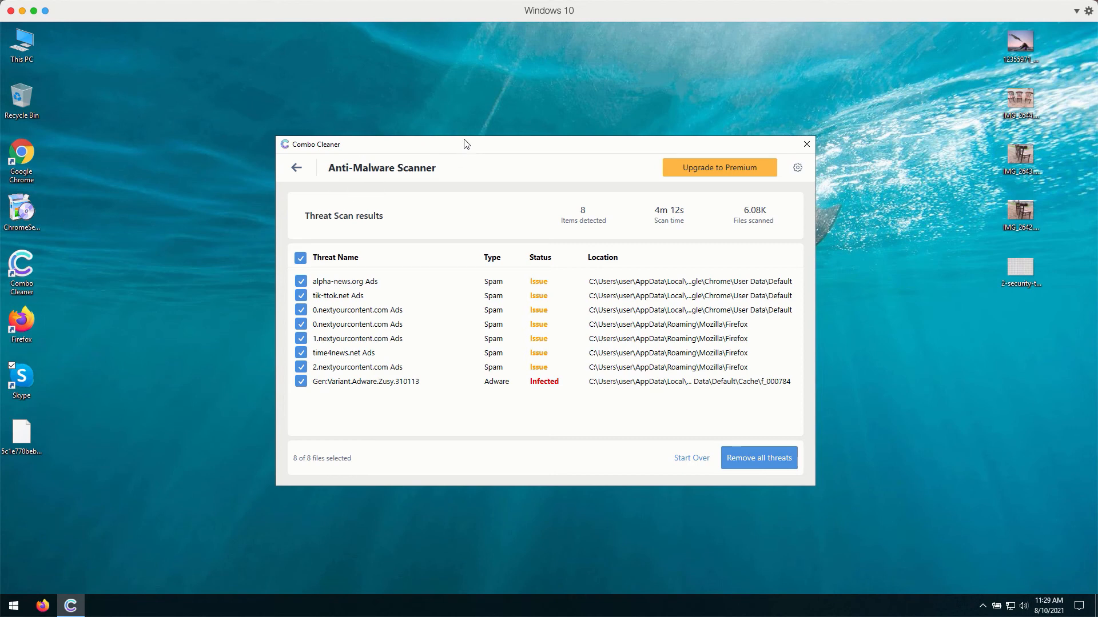
pyautogui.moveTo(471, 149)
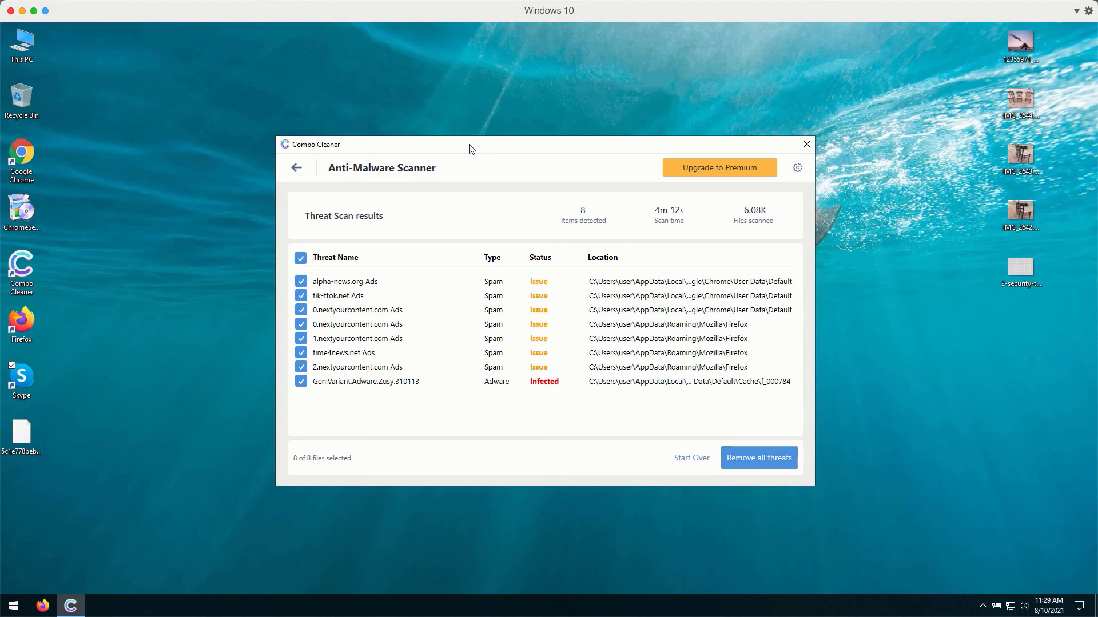
pyautogui.moveTo(428, 253)
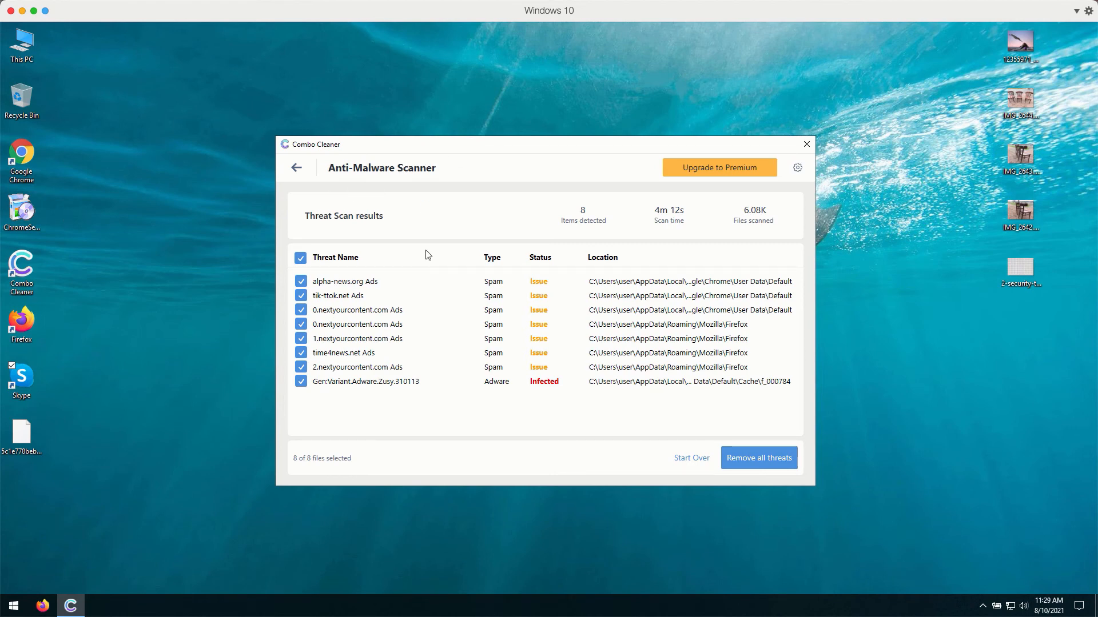
pyautogui.moveTo(364, 260)
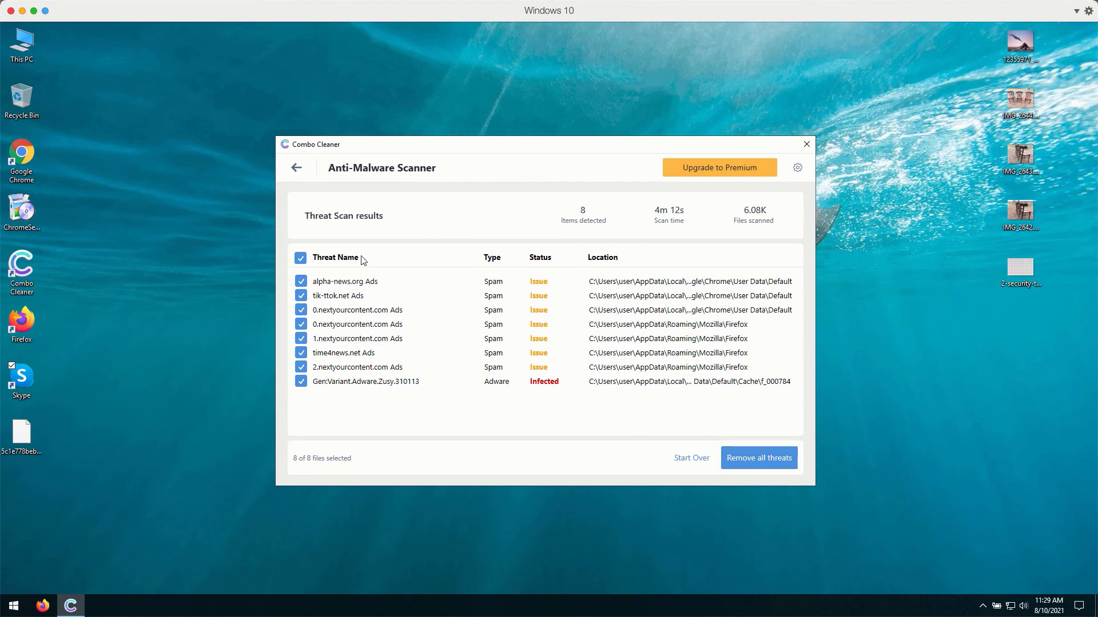
pyautogui.moveTo(539, 158)
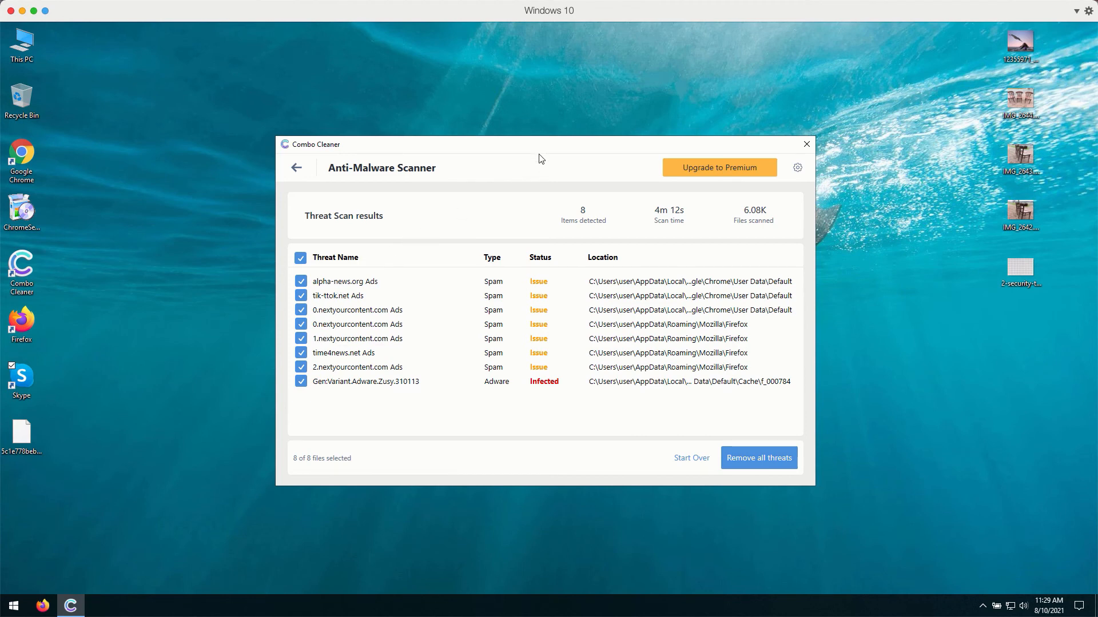
pyautogui.moveTo(624, 304)
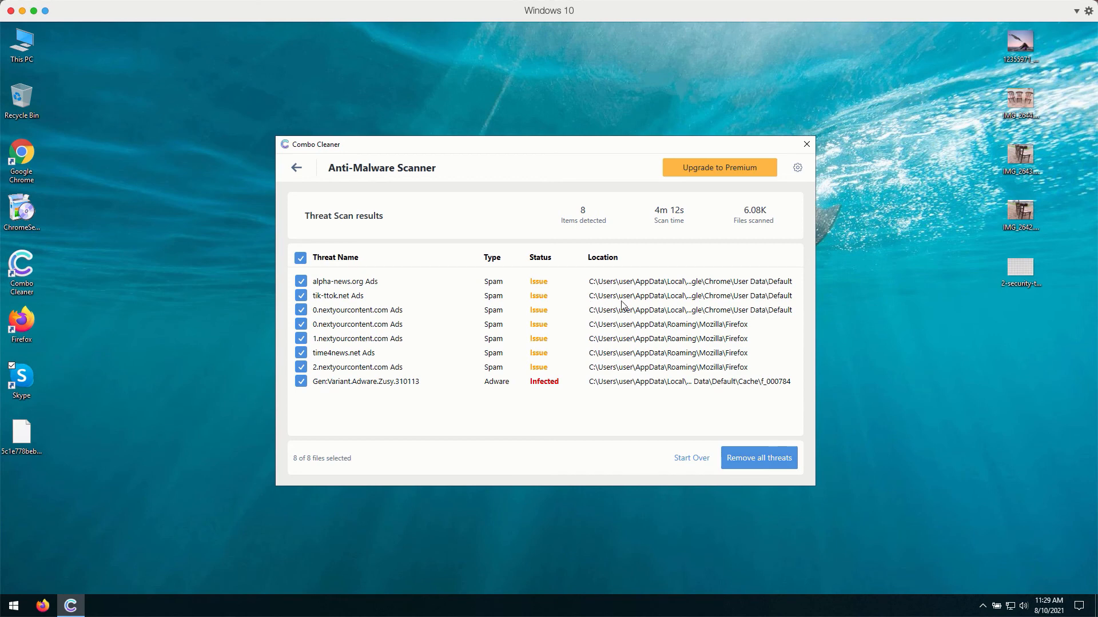
pyautogui.moveTo(572, 281)
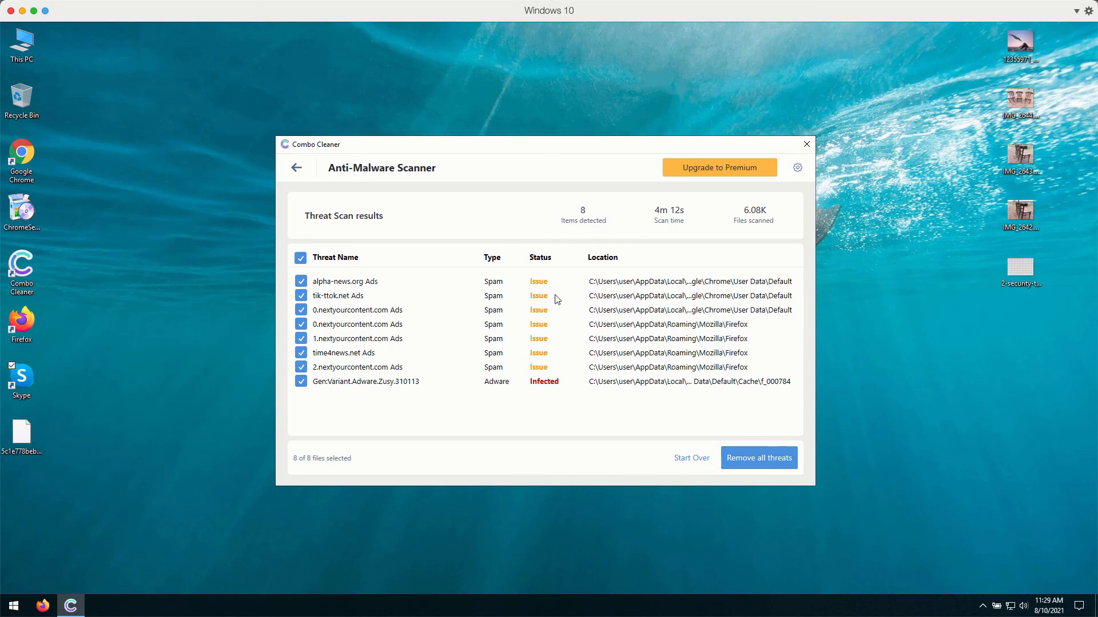
pyautogui.moveTo(566, 208)
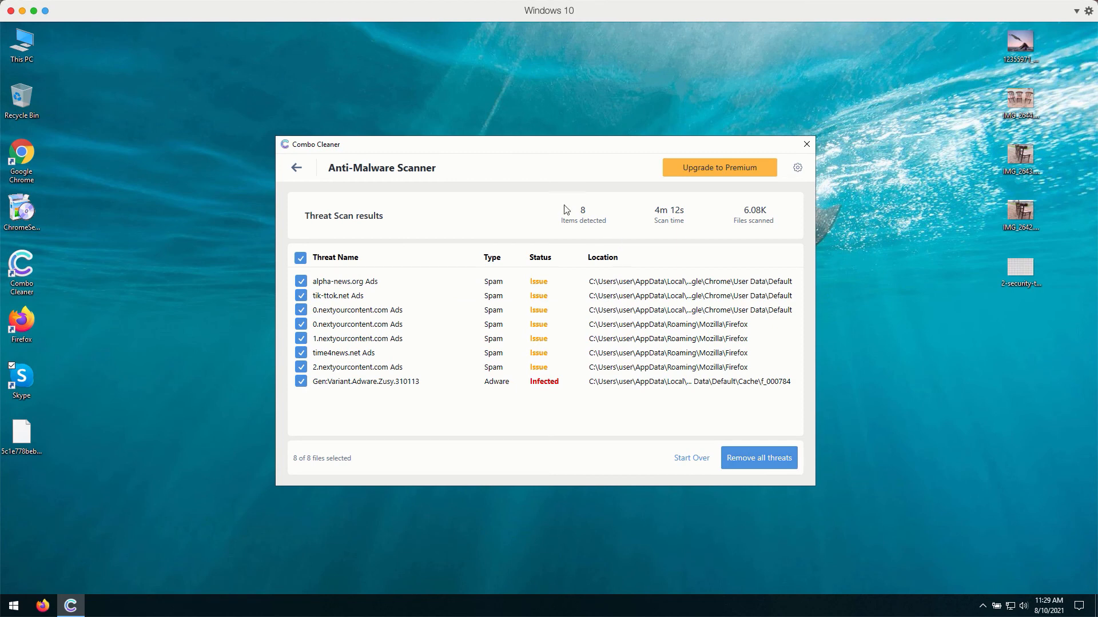
pyautogui.moveTo(539, 156)
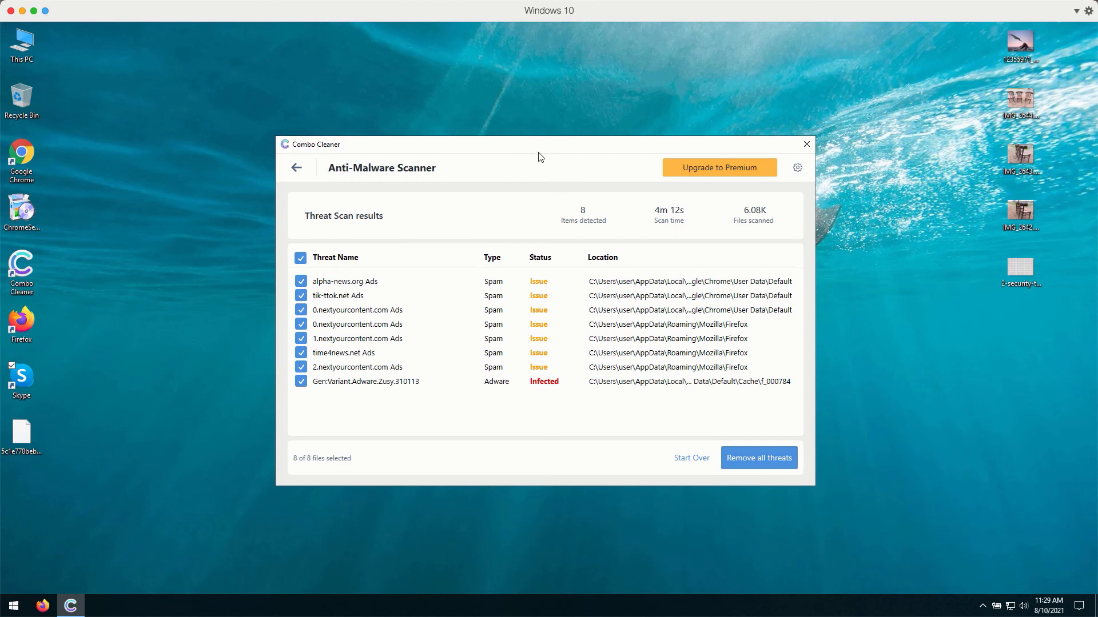
pyautogui.moveTo(535, 151)
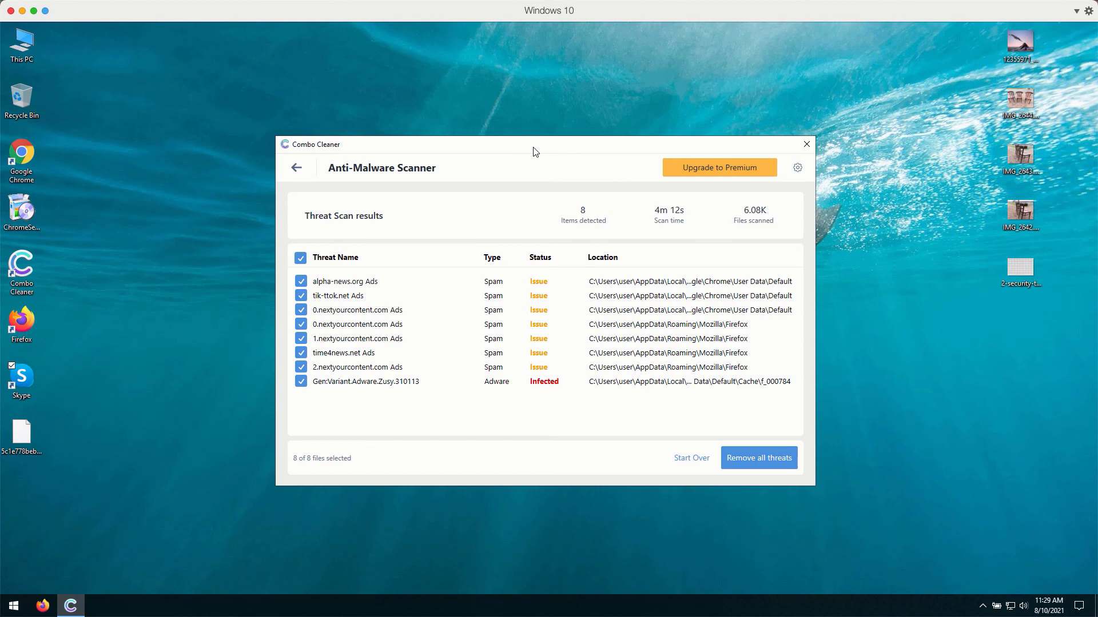
pyautogui.moveTo(505, 153)
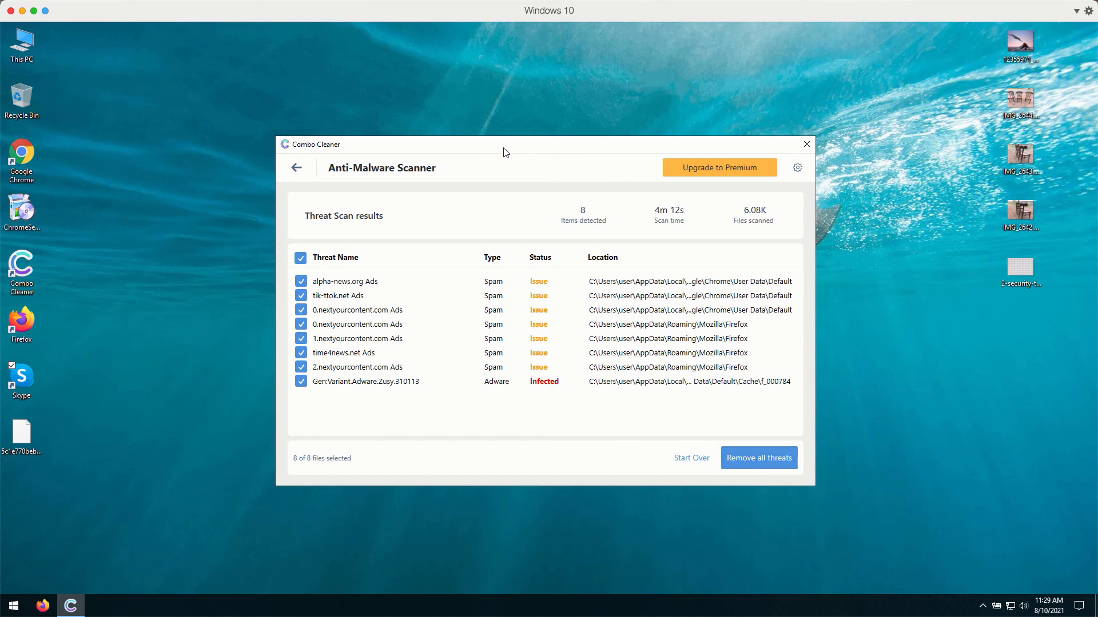
pyautogui.moveTo(510, 352)
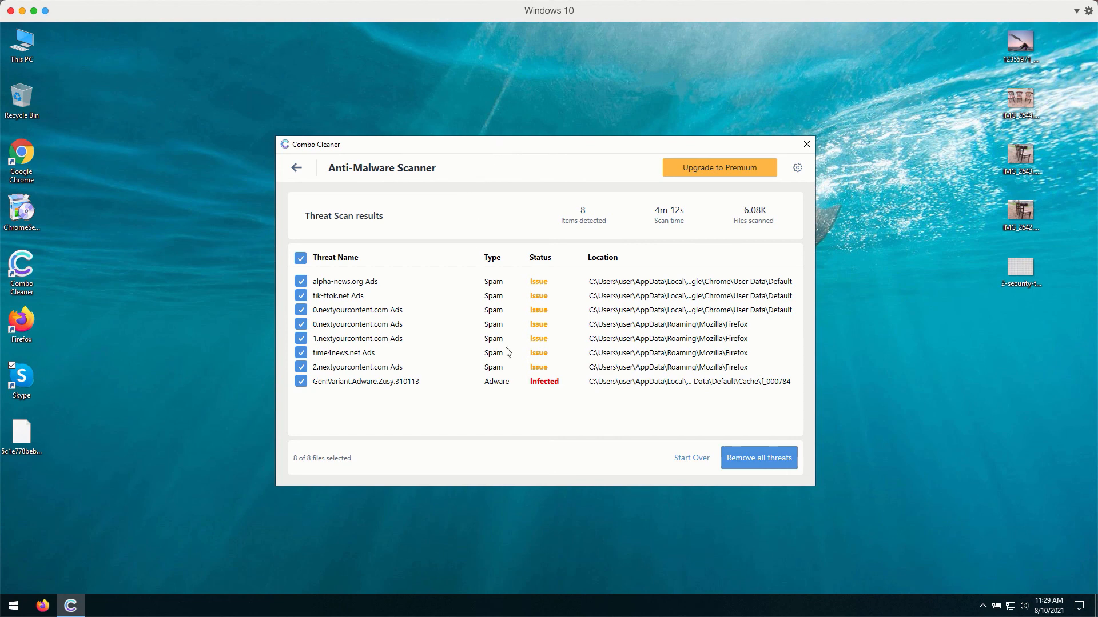
pyautogui.moveTo(401, 368)
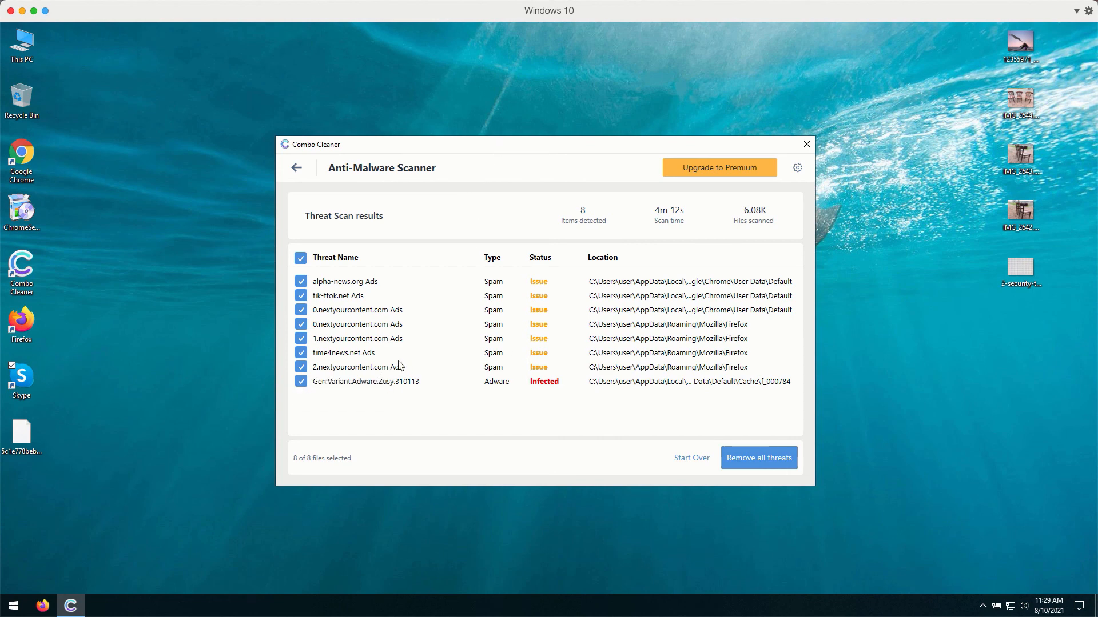